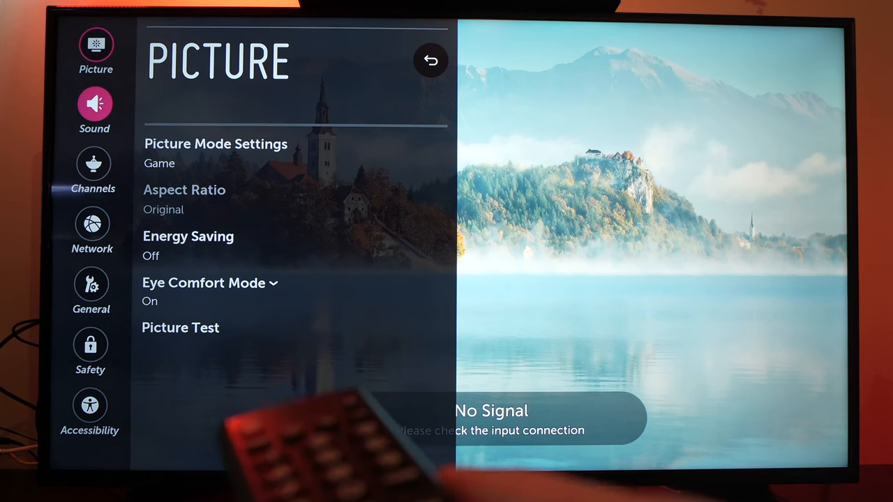
Step: Move through the settings sidebar from Picture to the Channels and Safety categories
click(94, 164)
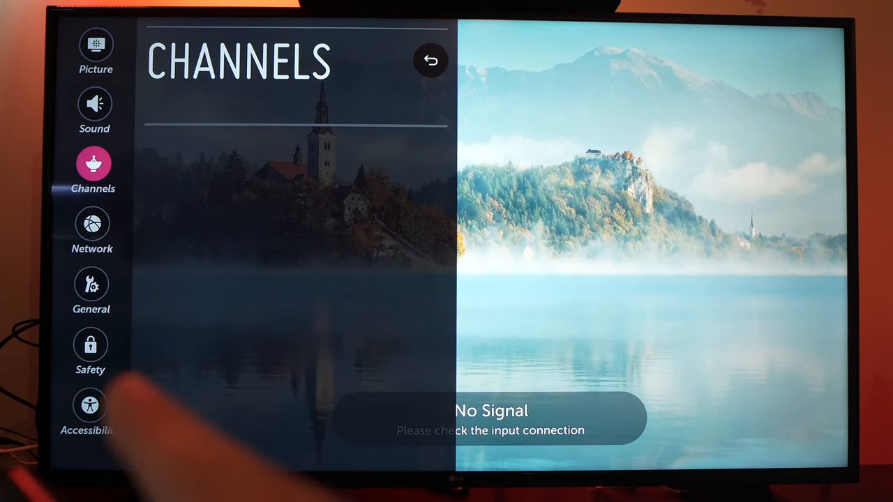
click(90, 352)
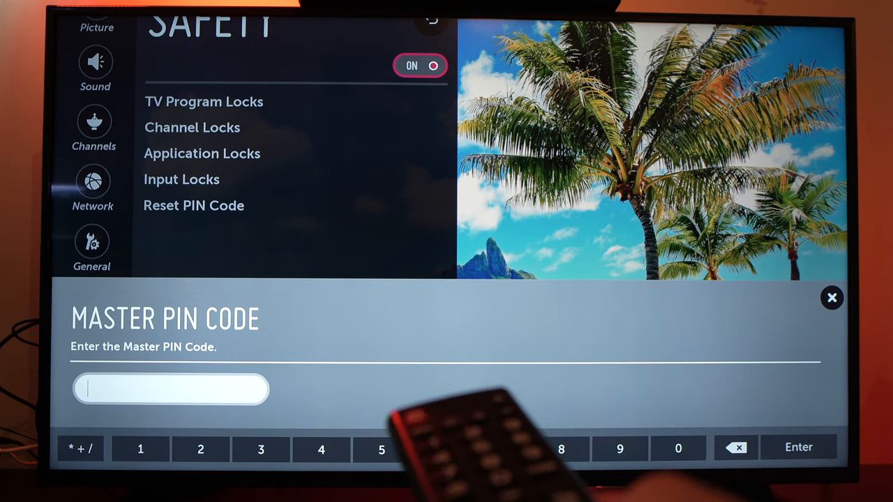
Step: Enter the four master PIN digits on the number bar to unlock the Safety section
click(619, 448)
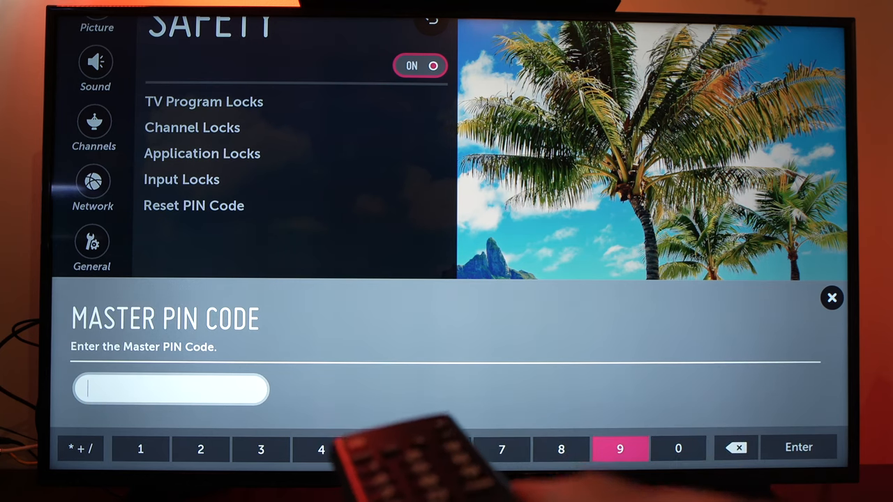
click(678, 449)
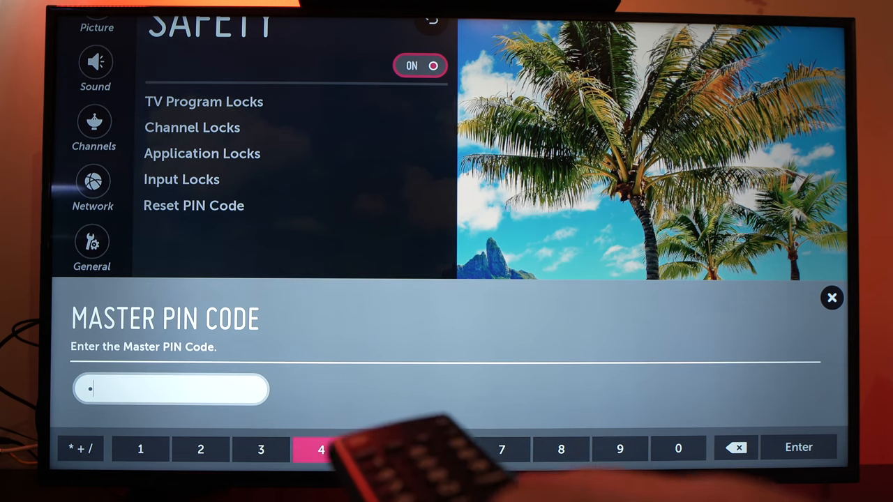
click(201, 450)
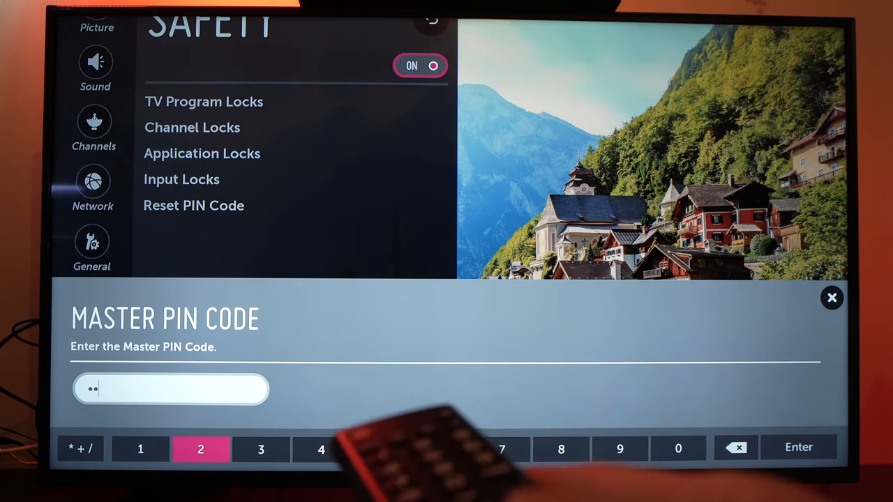
click(139, 449)
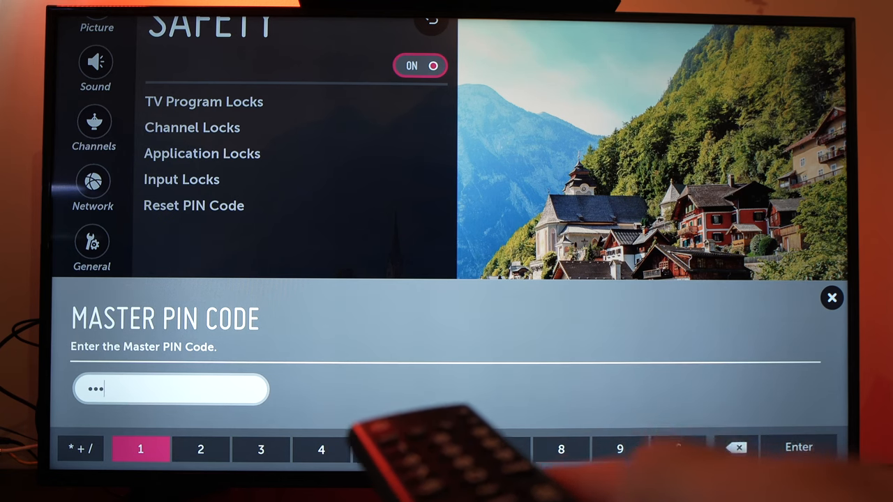
click(321, 449)
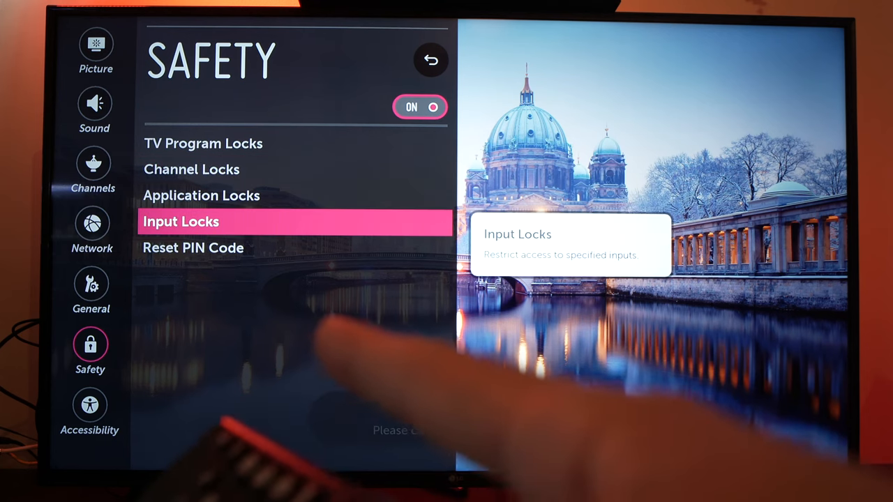
Step: Choose Reset PIN Code and enter the current Safety PIN 0000
key(Down)
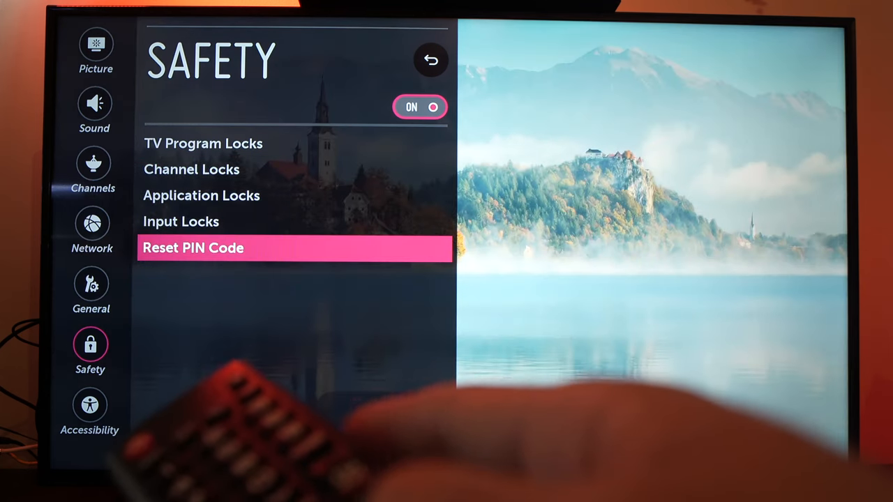
click(193, 249)
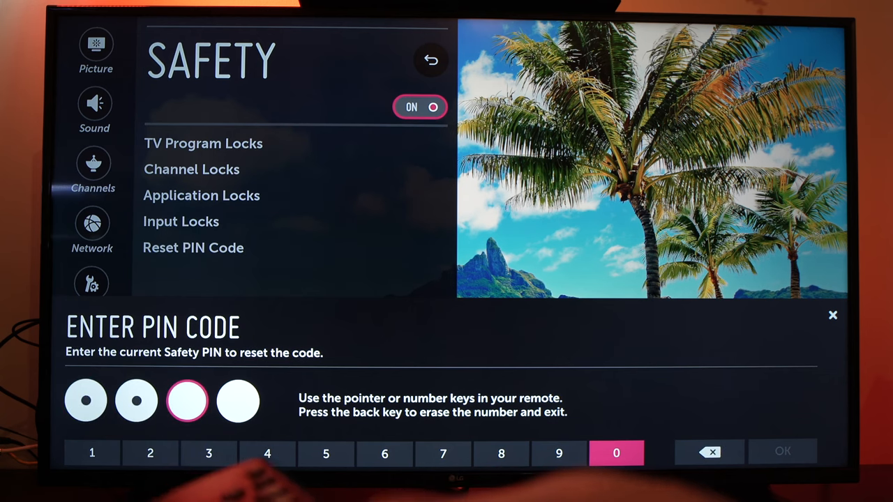
click(617, 454)
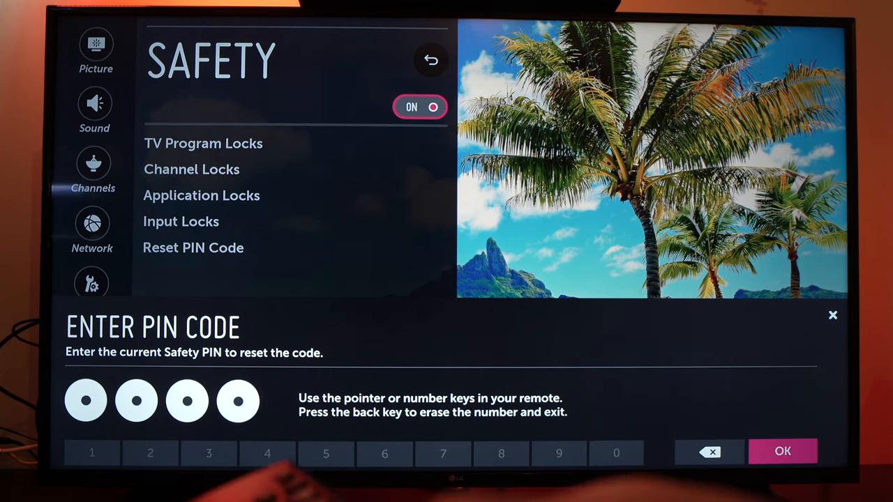